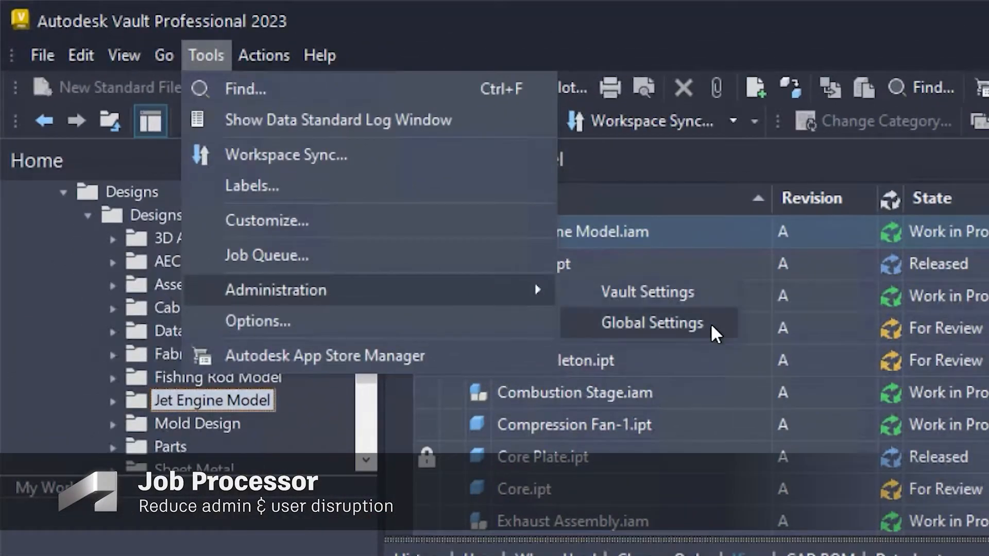
# Enable automatic job retry in the Integrations global settings and accept the maximum retry count
pyautogui.click(652, 323)
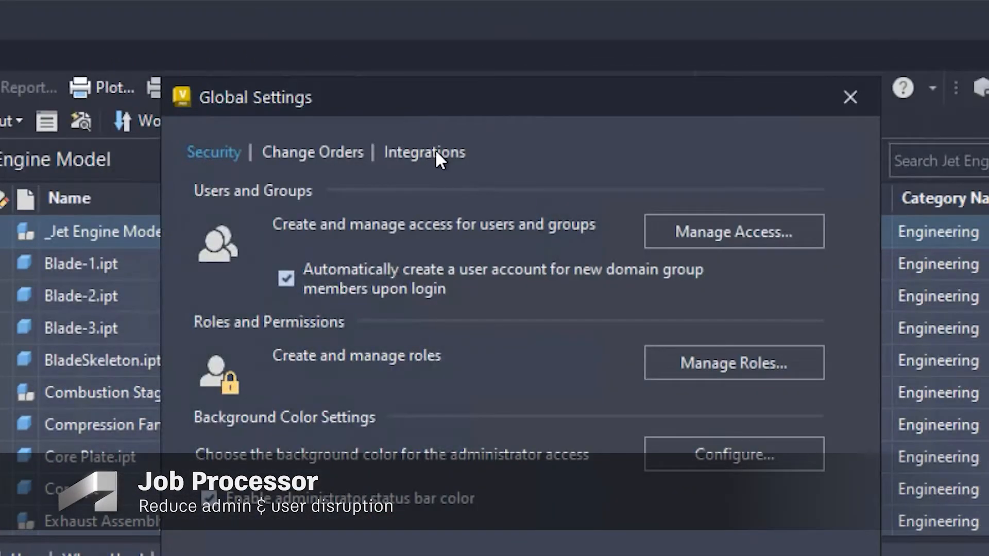
pyautogui.click(423, 152)
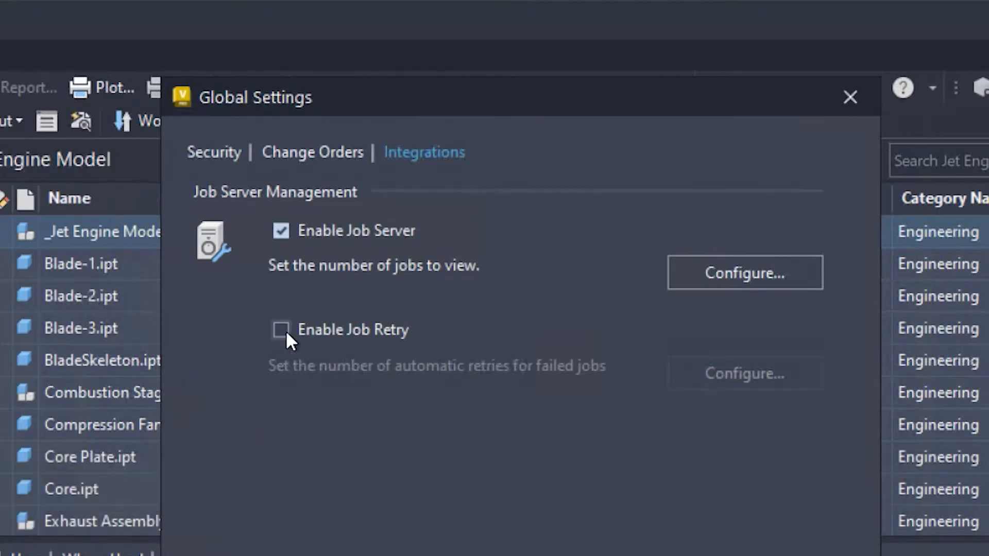
pyautogui.click(280, 329)
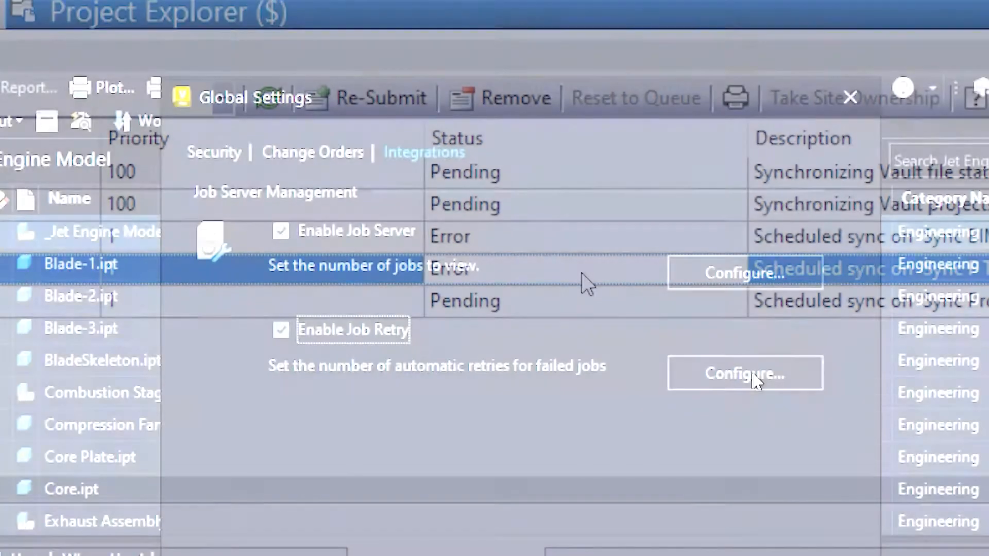
pyautogui.click(744, 373)
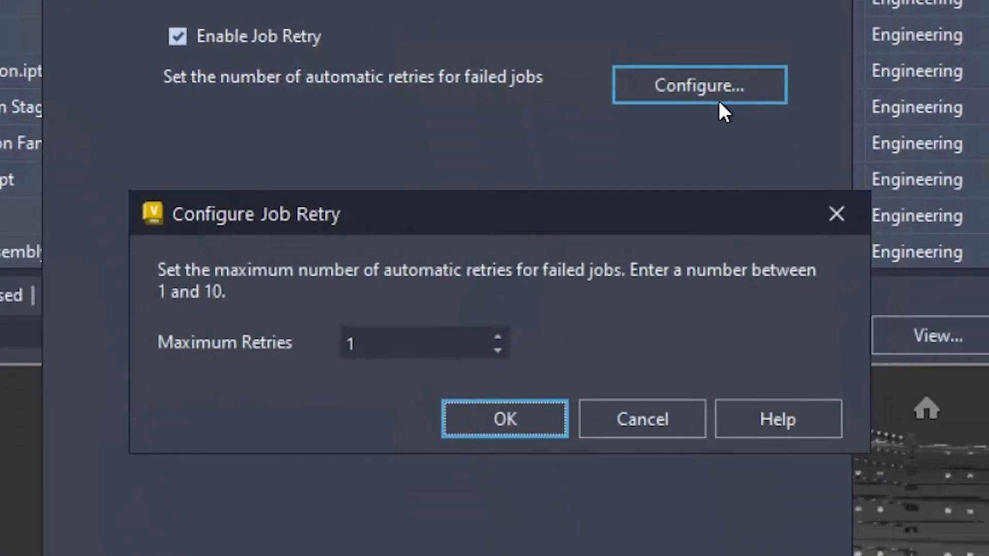
pyautogui.moveTo(505, 350)
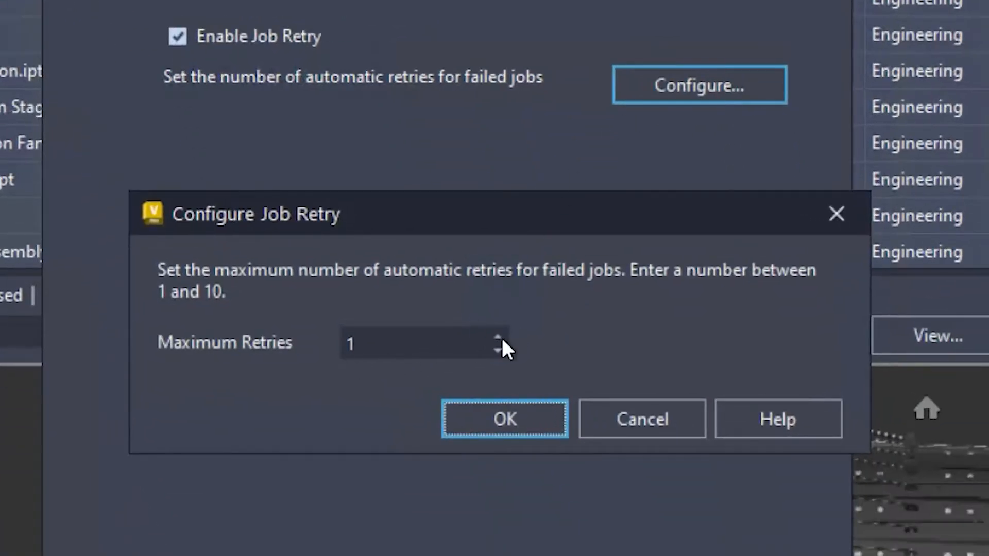
pyautogui.click(497, 334)
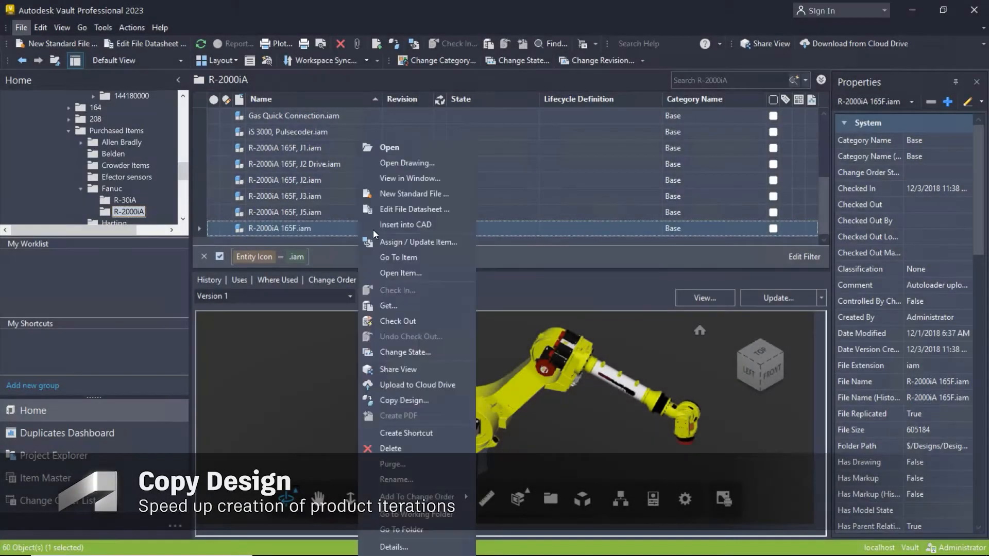
# Start Copy Design on the R-2000iA 165F.iam assembly
pyautogui.click(404, 399)
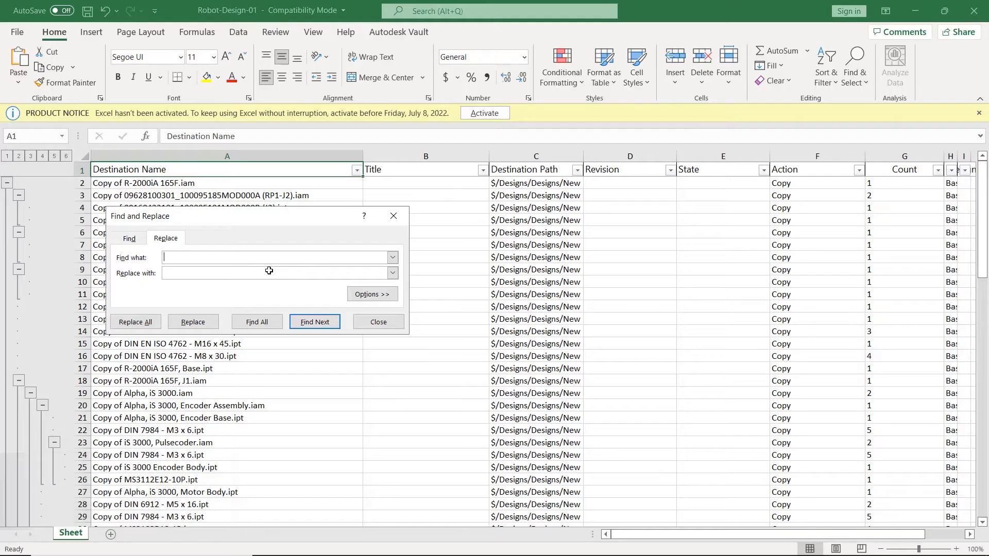
# Replace all 'Copy of' with nothing and all R-2000iA with R-3000iB (22 replacements)
pyautogui.click(135, 322)
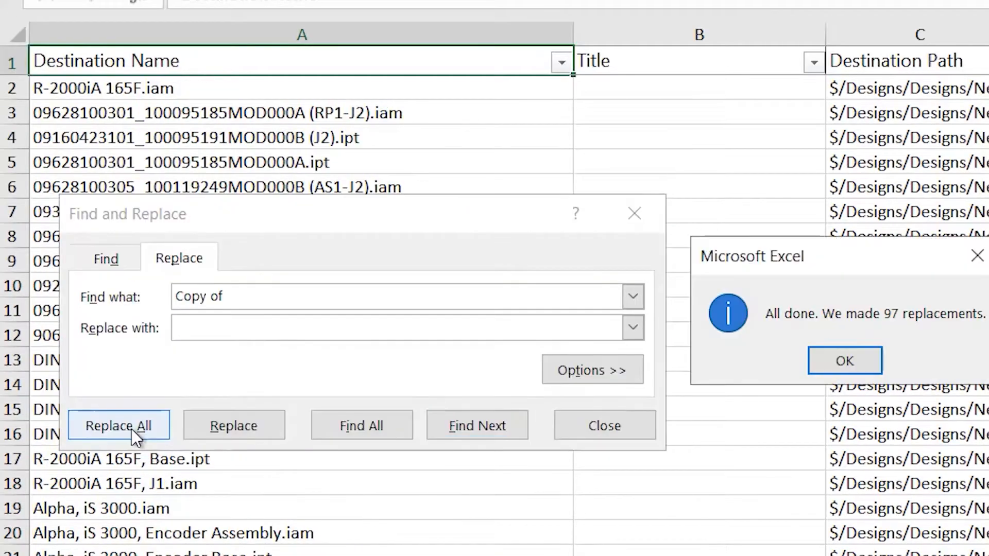
pyautogui.click(843, 360)
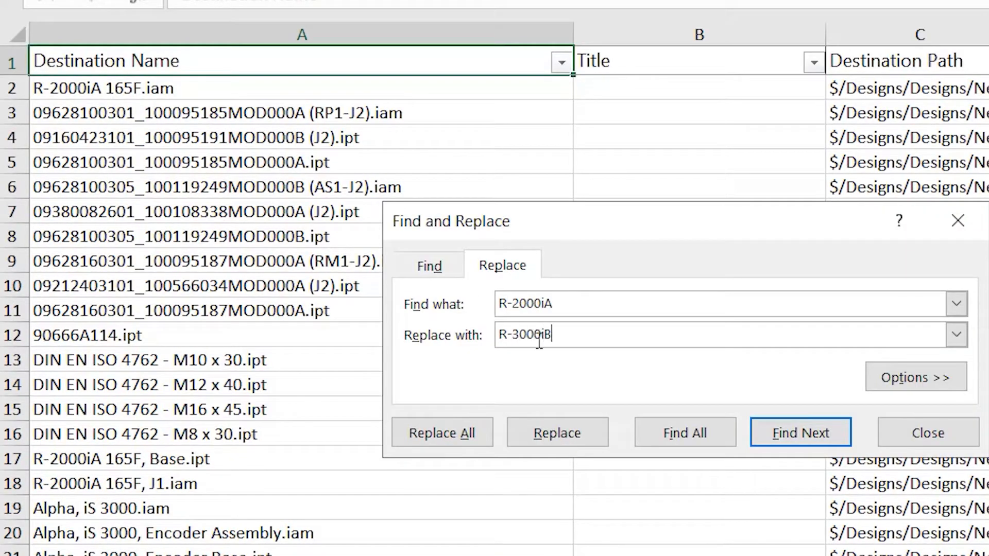
pyautogui.click(442, 431)
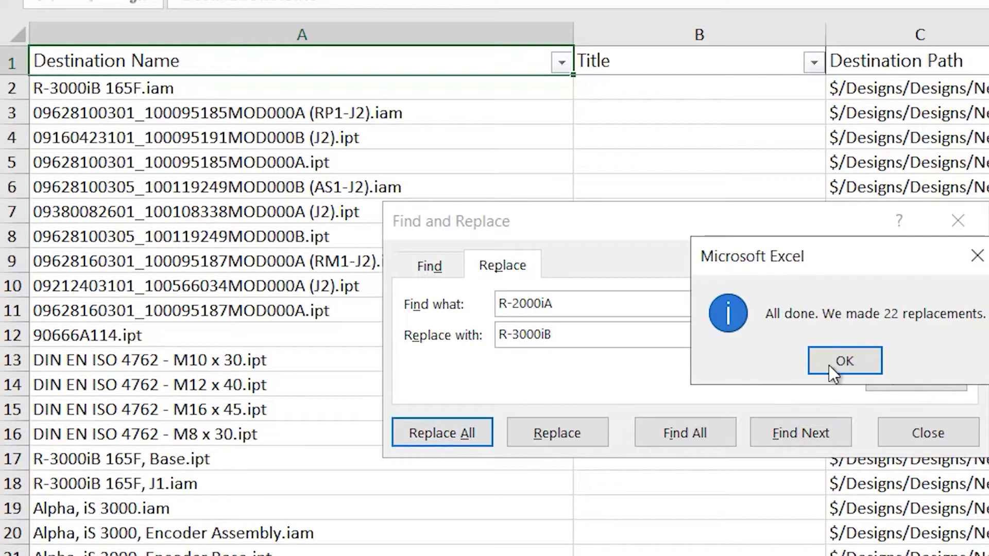
pyautogui.click(844, 360)
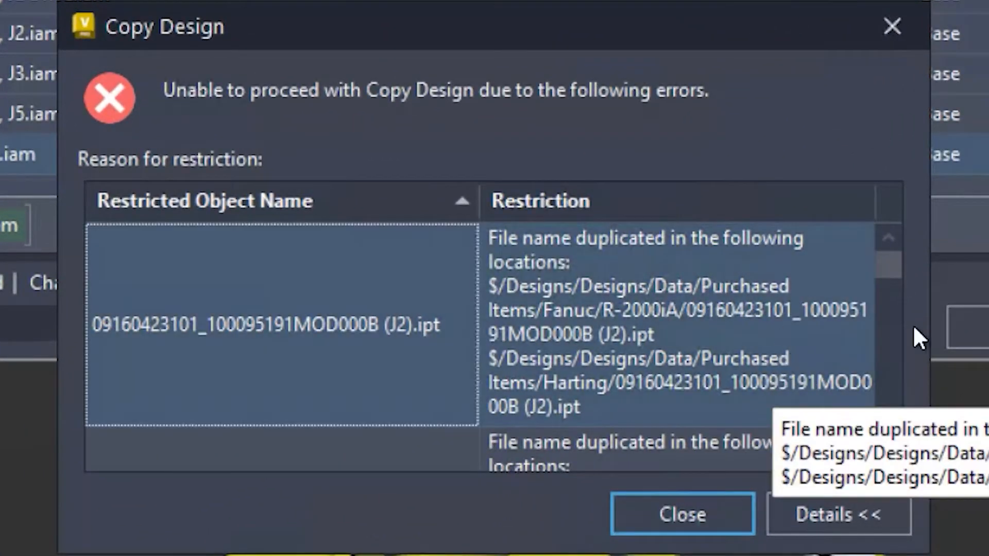
pyautogui.moveTo(214, 199)
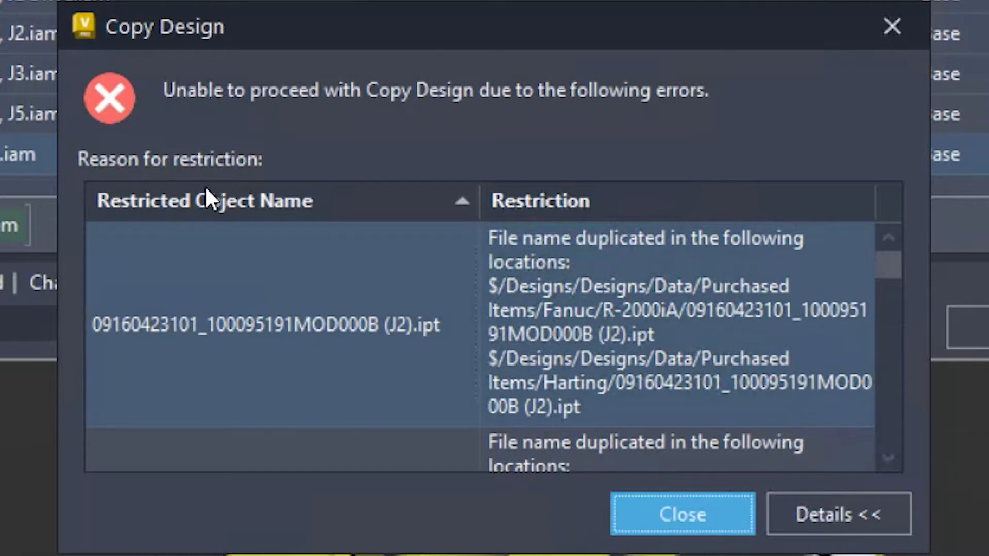
# Close the Copy Design duplicate file-name restriction report
pyautogui.click(682, 514)
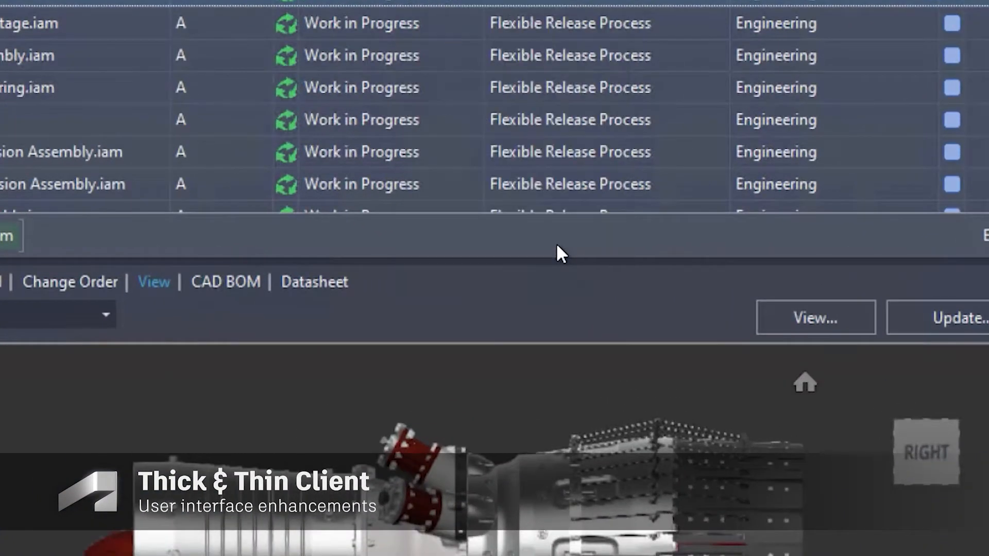
# Add the Has Markup field to the file list columns via Customize View
pyautogui.click(153, 282)
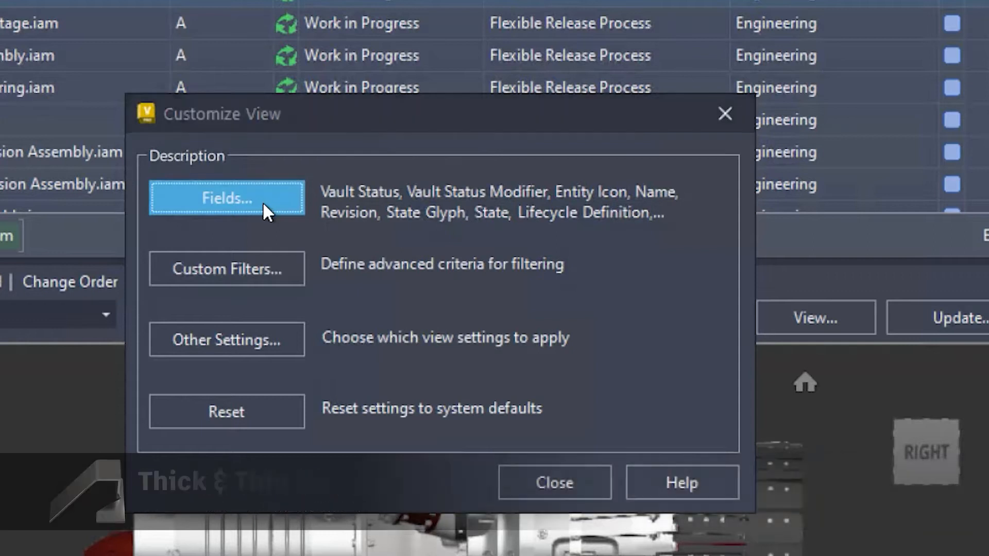
pyautogui.click(226, 198)
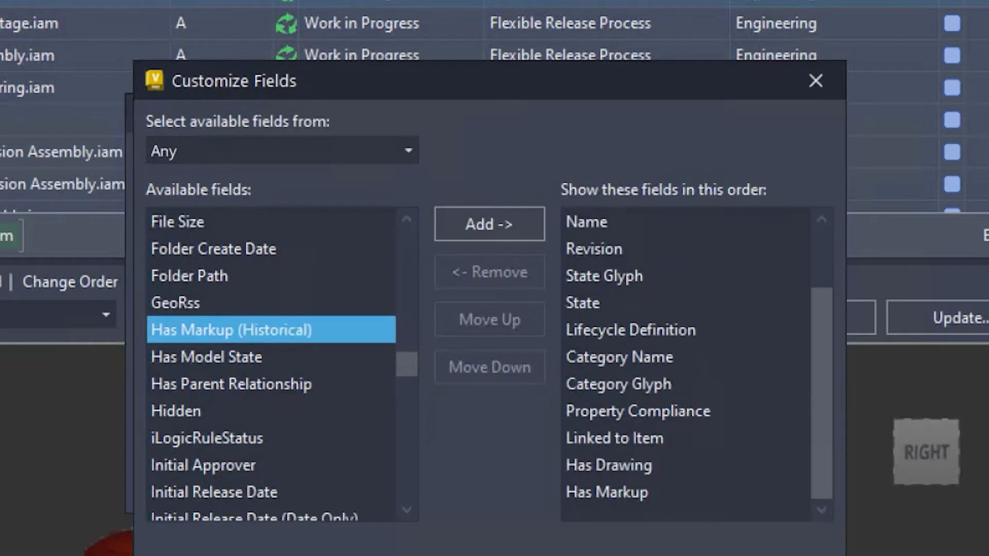
pyautogui.click(816, 81)
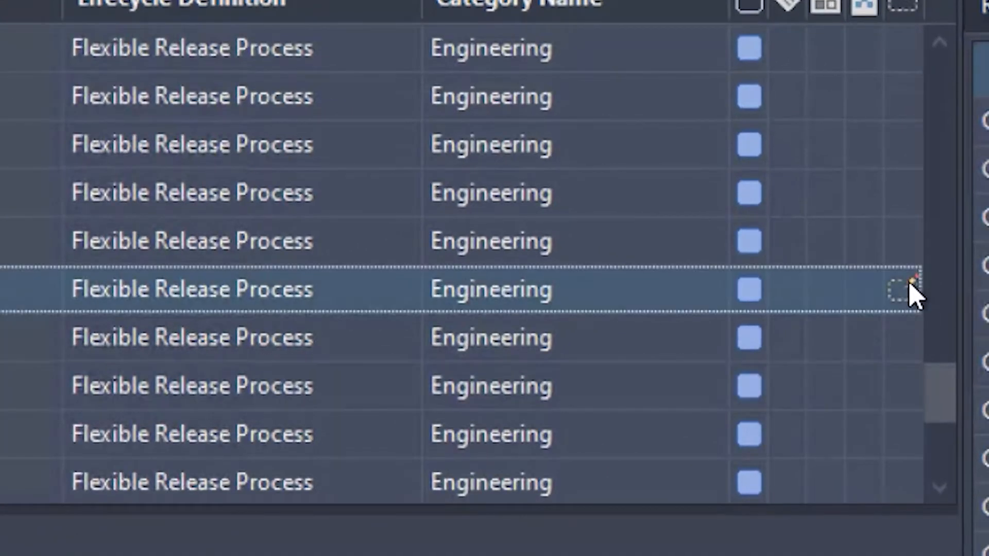
# Open the associated Rim.idw drawing from the file's context actions
pyautogui.rightClick(172, 135)
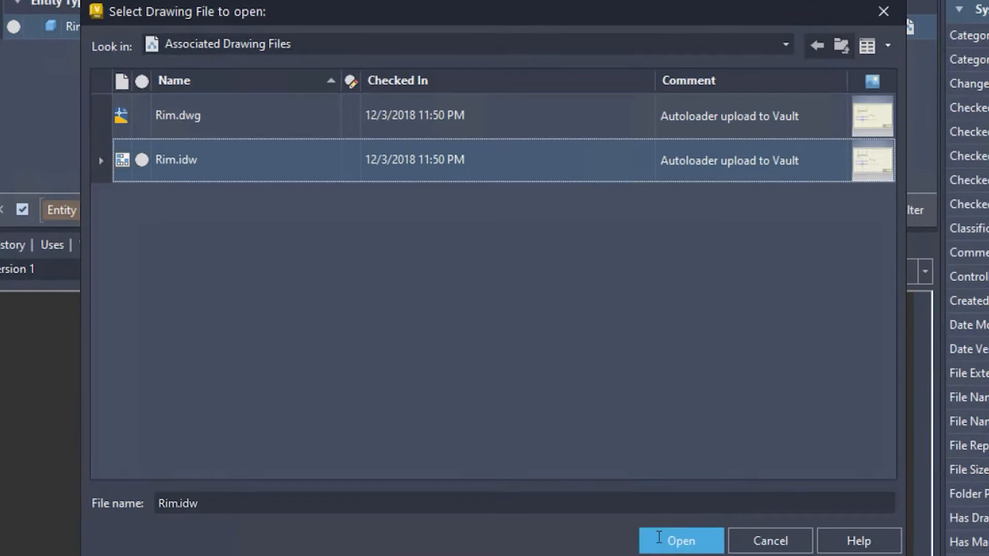
pyautogui.click(681, 540)
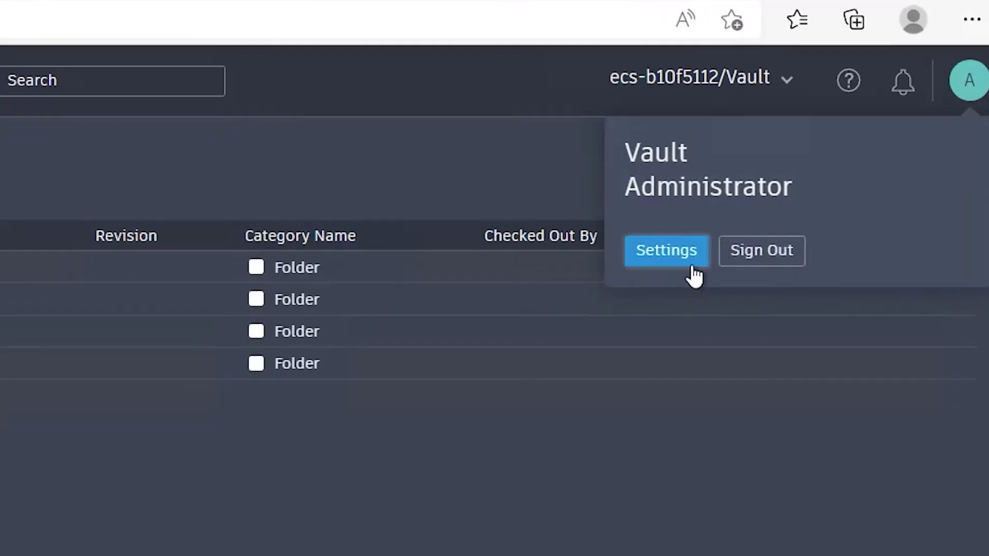
# Switch on Show released items only in the administrator settings, then go to Change Orders
pyautogui.click(665, 250)
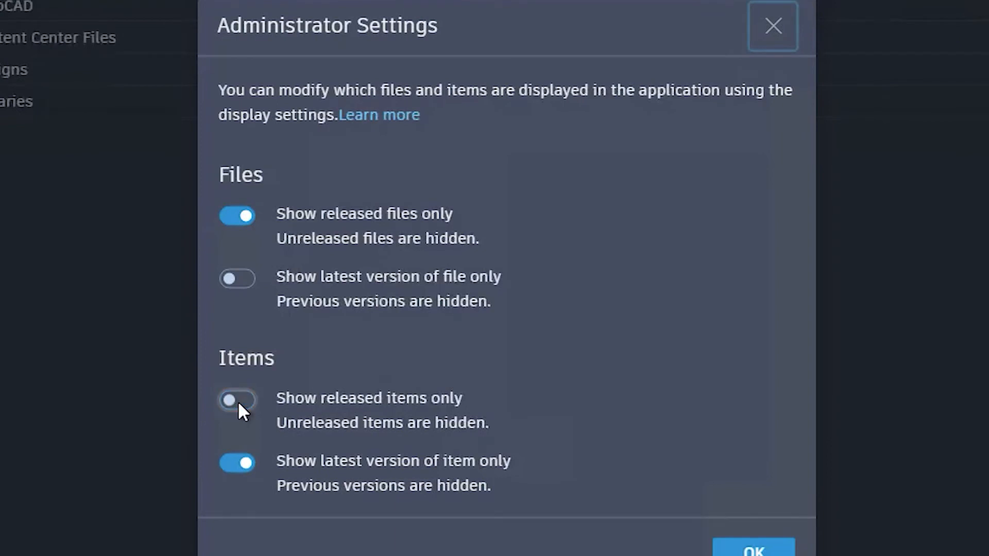
pyautogui.click(237, 399)
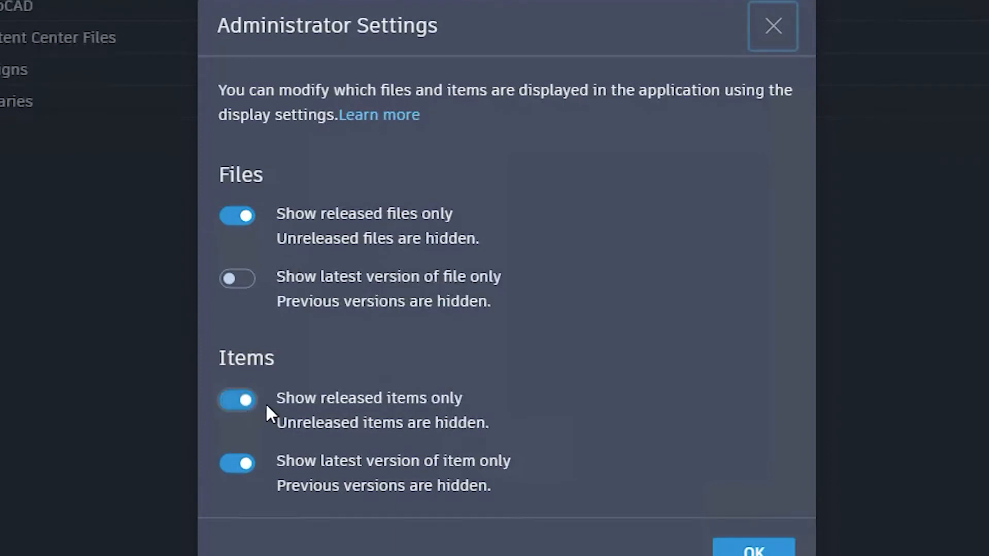
pyautogui.click(771, 26)
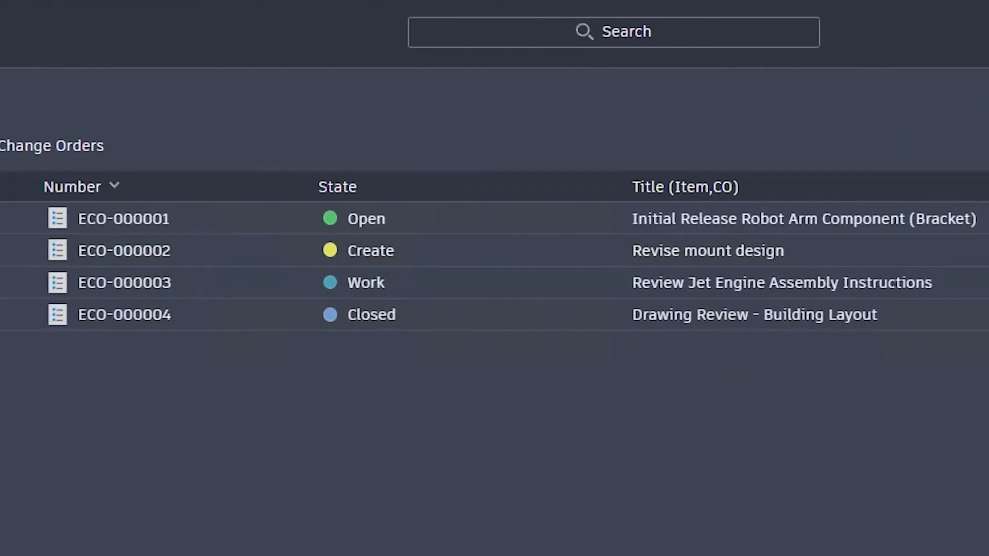
pyautogui.rightClick(130, 249)
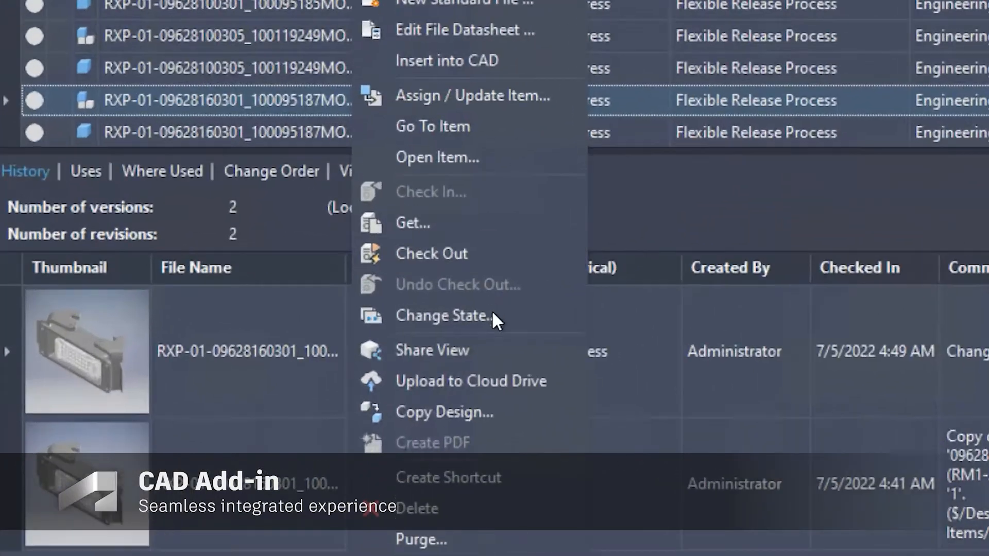
# Start Change State on the RXP-01 file and refresh its file list
pyautogui.click(442, 315)
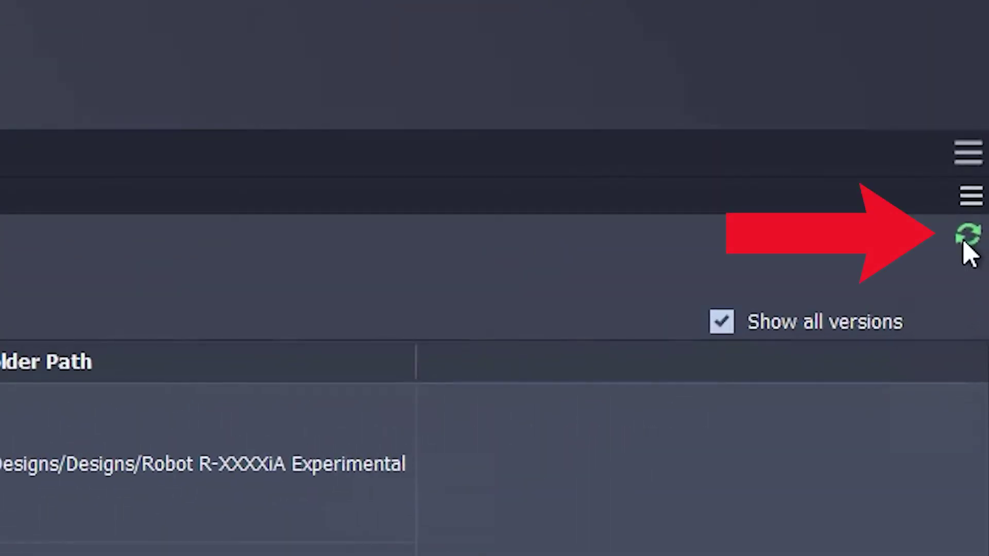
pyautogui.click(964, 234)
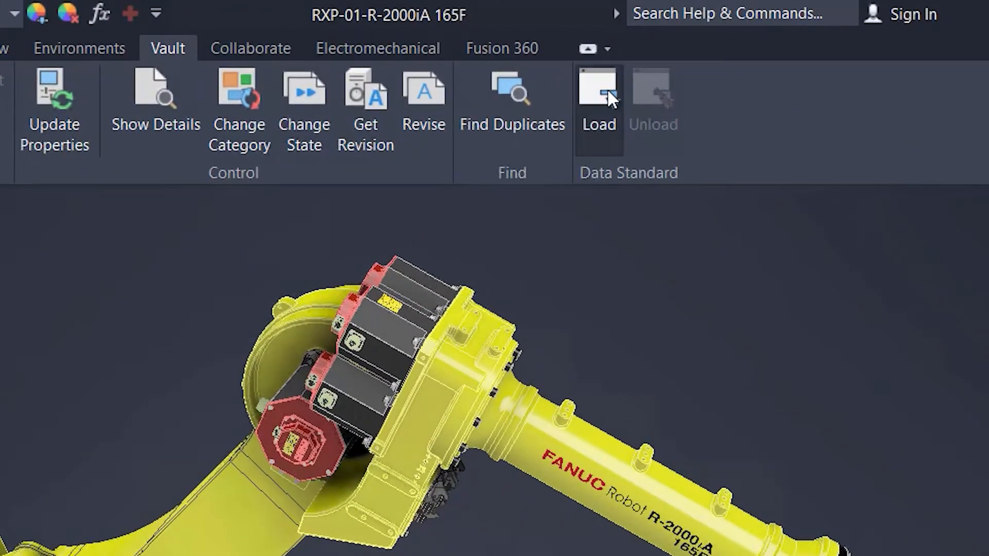
# Load Data Standard from the Vault ribbon for the R-2000iA 165F assembly
pyautogui.click(598, 91)
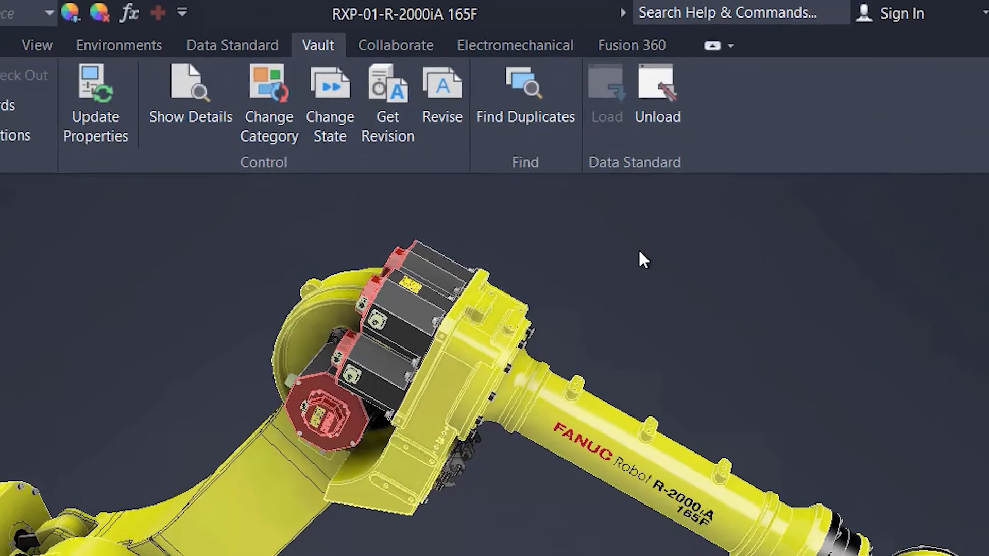